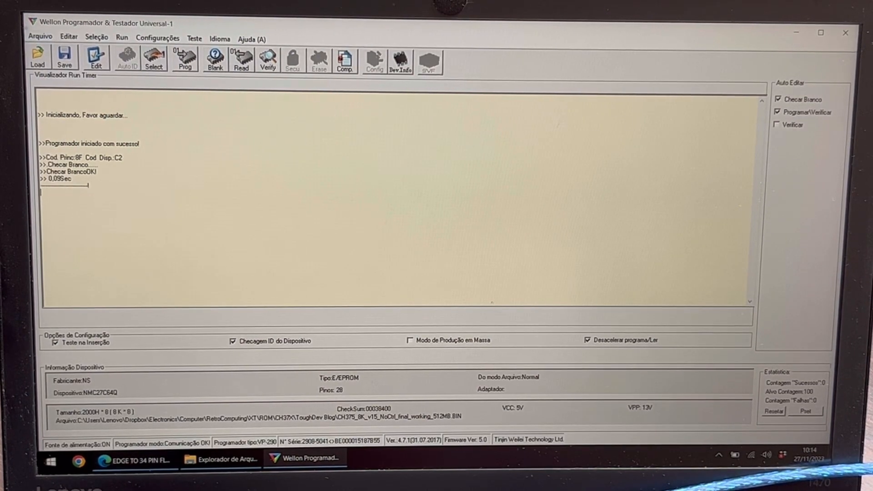
Step: Load the CH375_8K_v15 BIN file from disk into the programmer's buffer
left_click(37, 59)
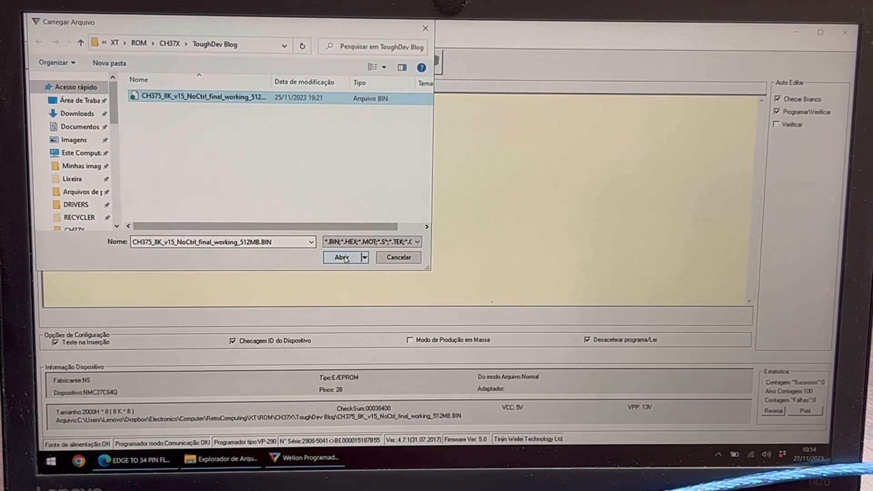
left_click(343, 257)
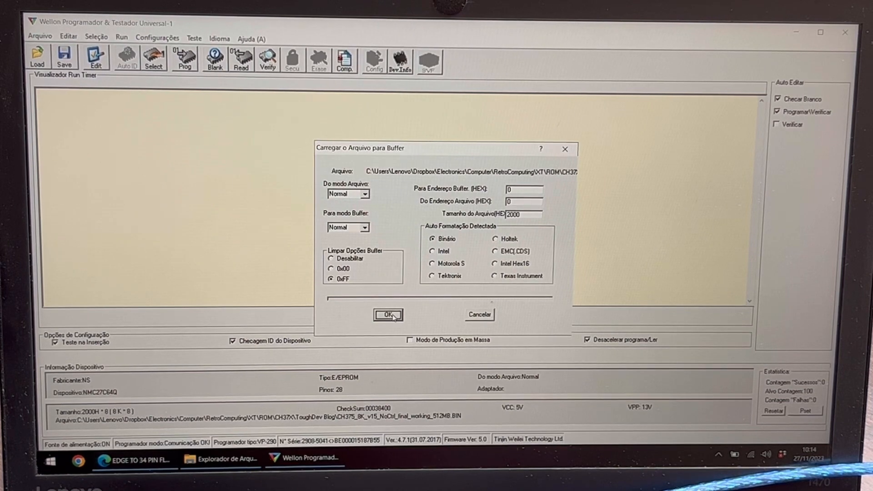
left_click(387, 315)
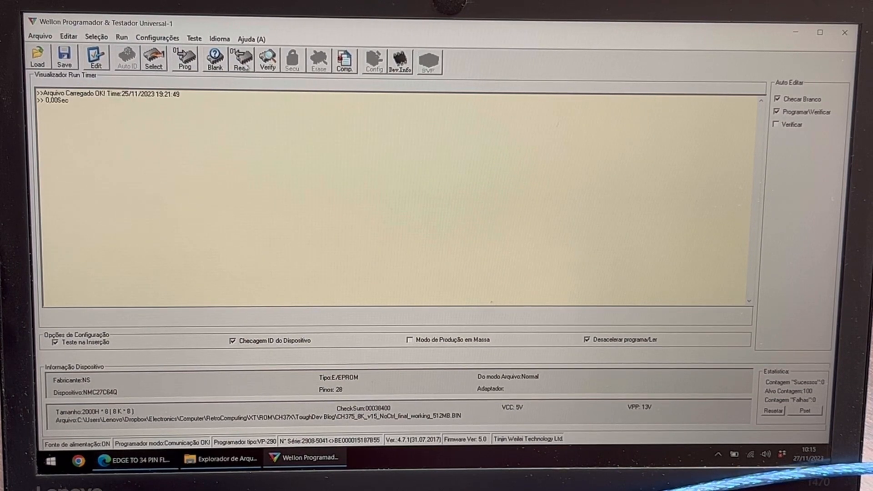
mouse_move(185, 59)
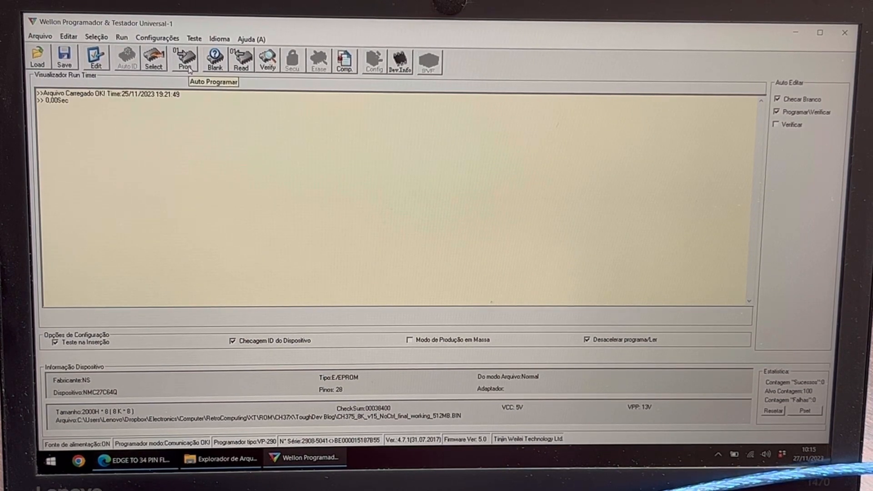
Step: Run Auto Program to write the buffered CH375 data to the EEPROM
left_click(185, 58)
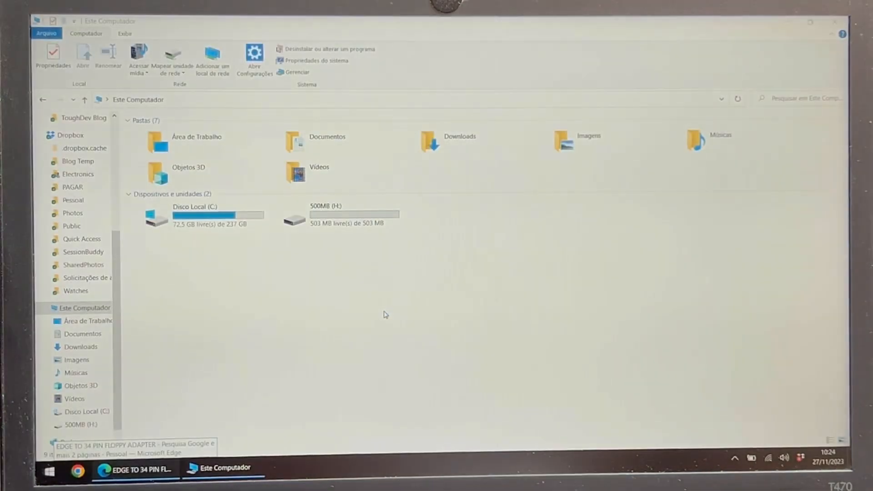
mouse_move(371, 264)
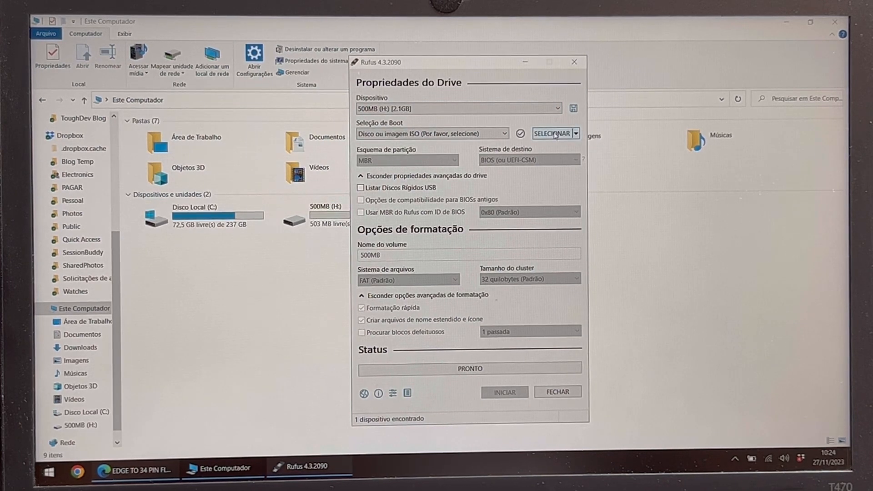
Step: Select MS-DOS_622.vhdx from Downloads as the boot image and start writing it to drive H:
left_click(551, 134)
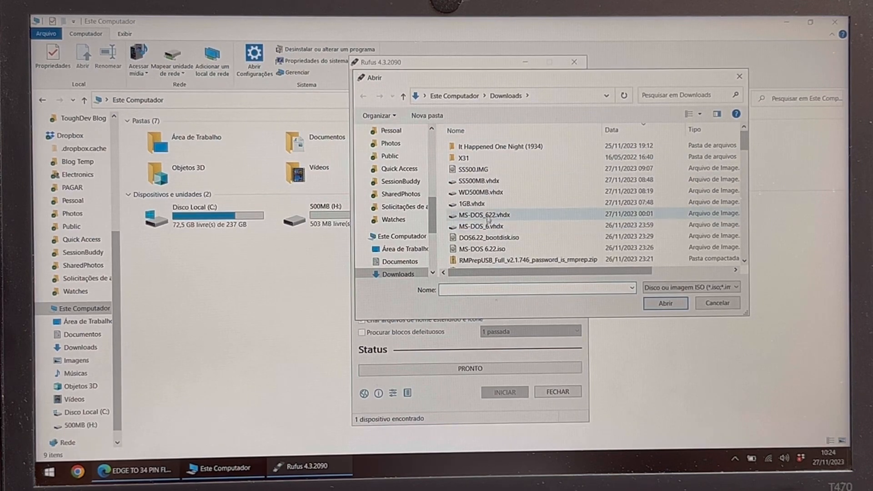
left_click(480, 227)
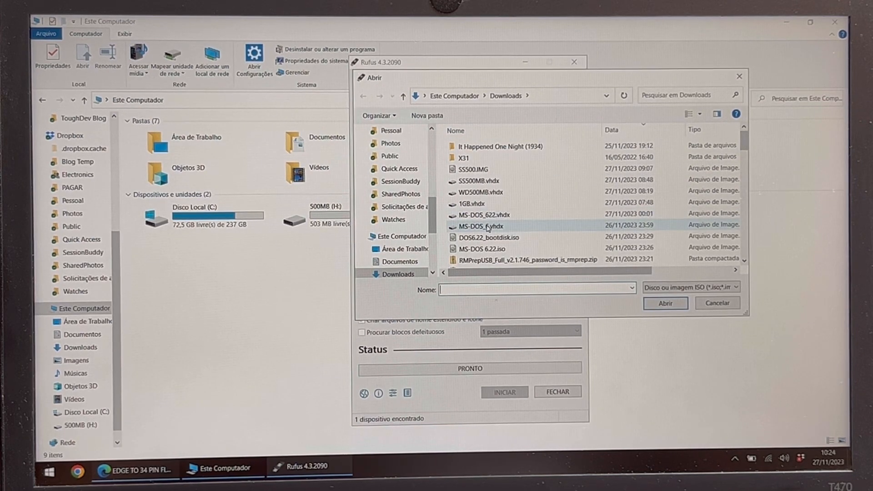
left_click(665, 303)
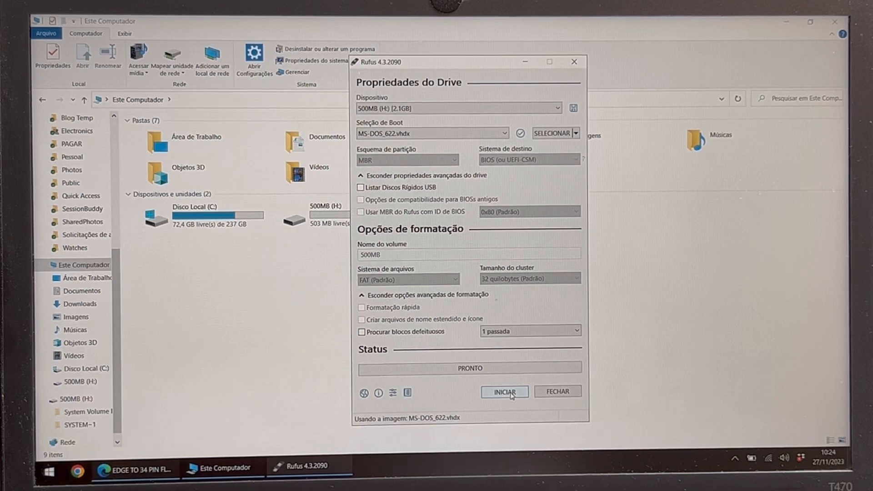
left_click(504, 392)
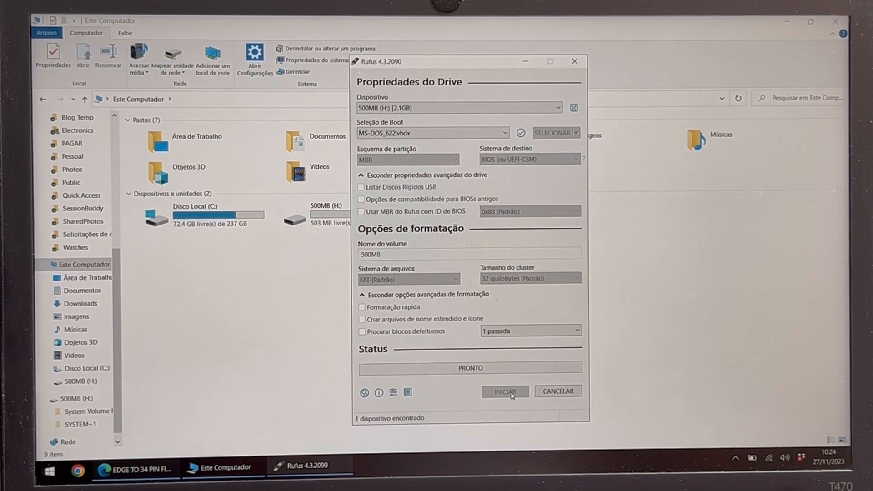
Step: Accept the data-loss warning so Rufus erases the 500MB drive and writes the MS-DOS 6.22 image
left_click(503, 391)
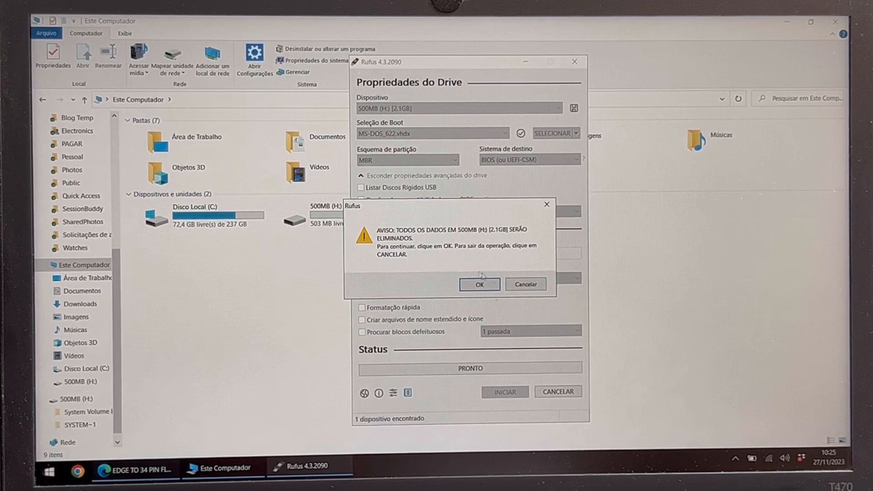
left_click(479, 284)
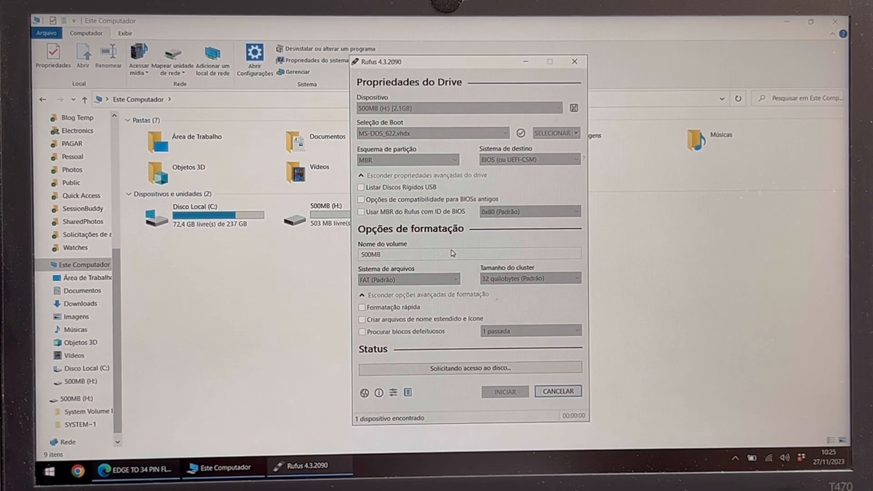
left_click(503, 391)
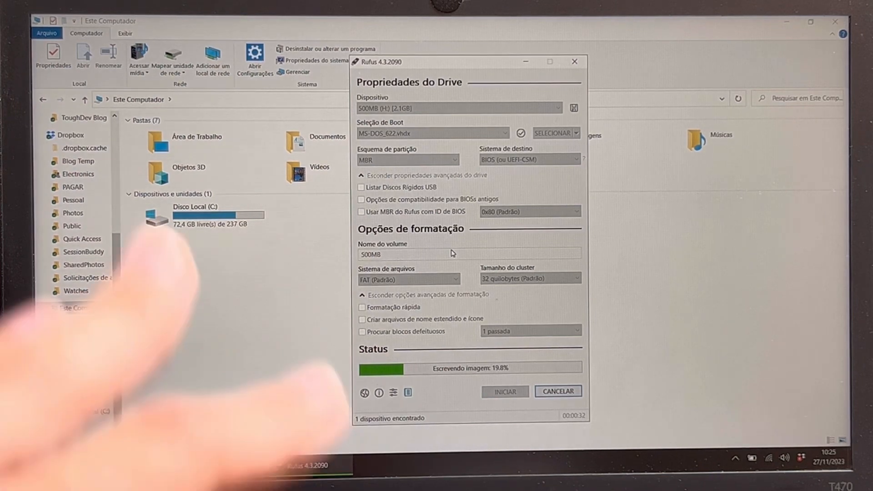
scroll("down", 3)
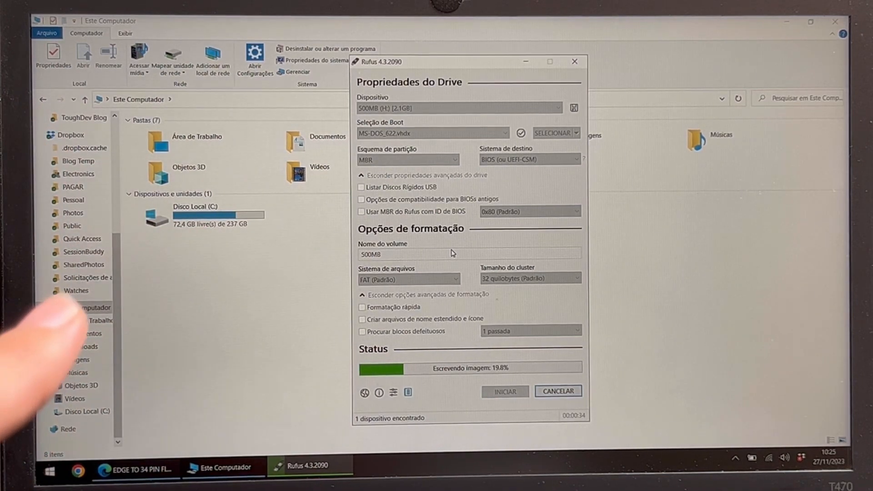